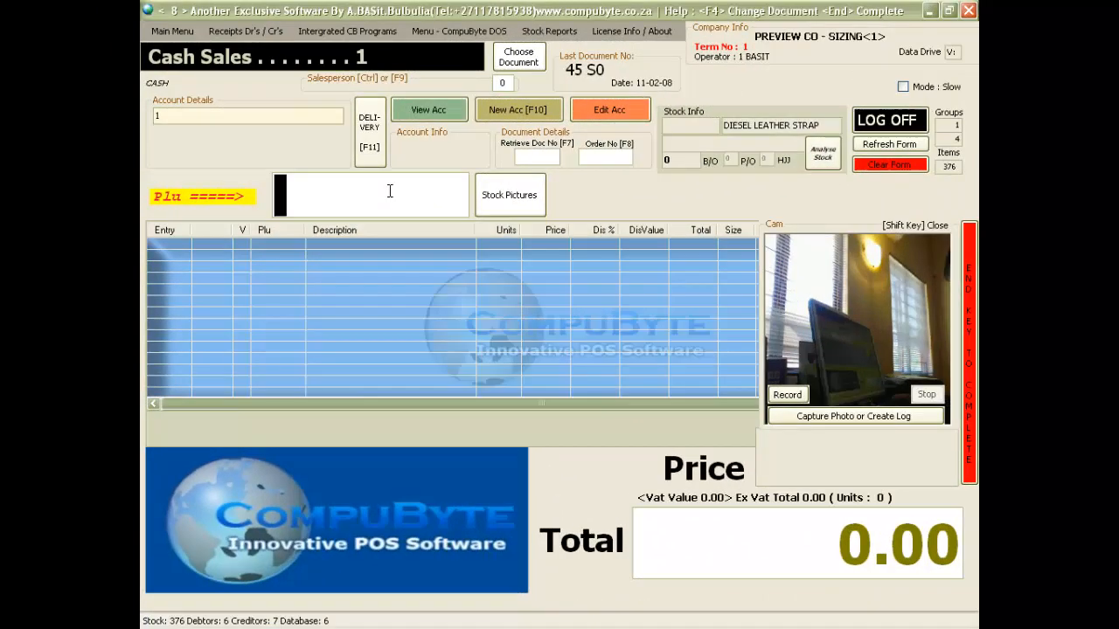
- Check the document type choices and stay on cash sales
{"action": "left_click", "coordinate": [518, 56]}
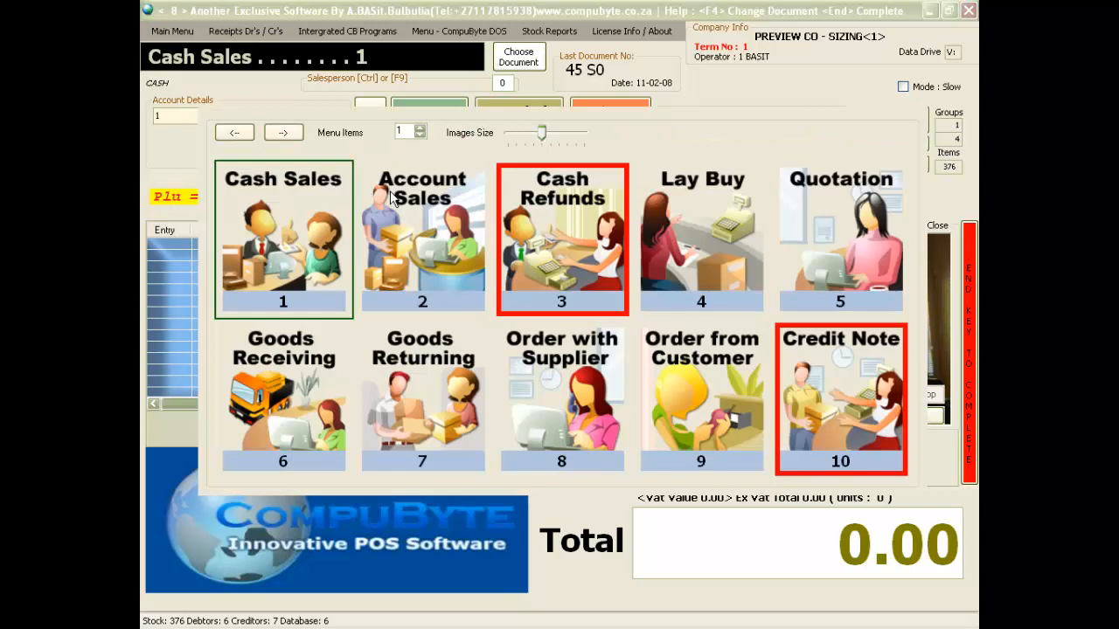
{"action": "mouse_move", "coordinate": [289, 245]}
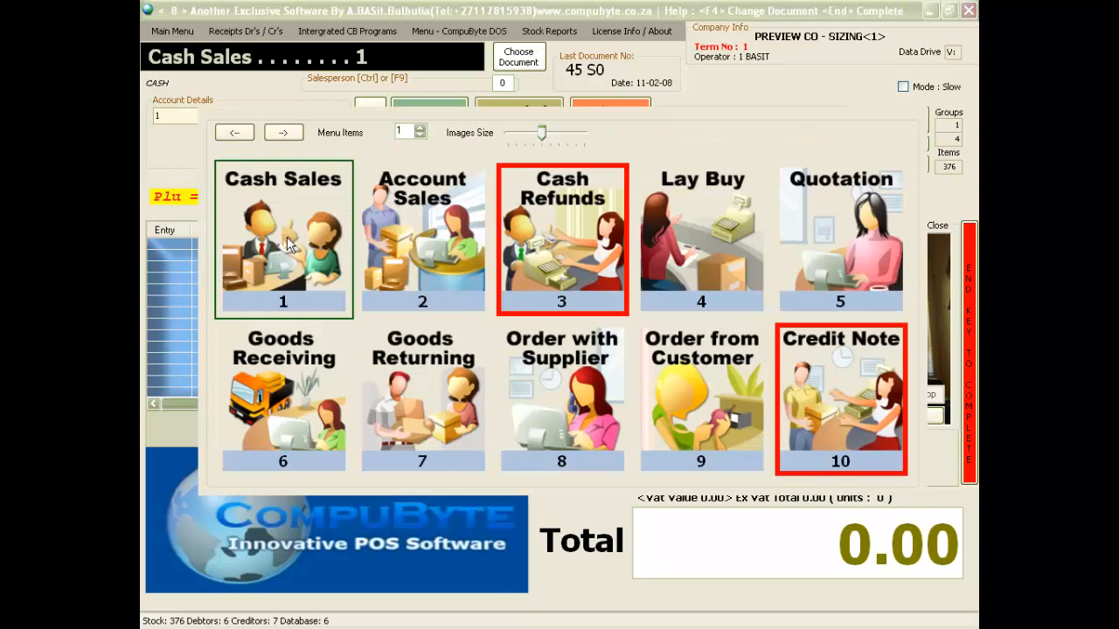
{"action": "left_click", "coordinate": [283, 238]}
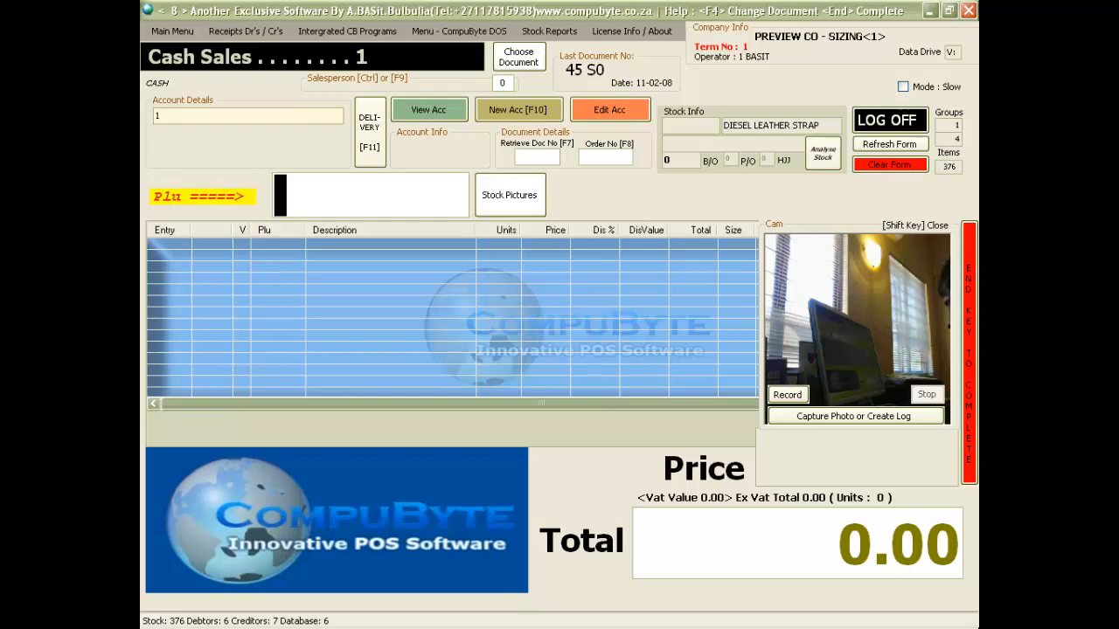
- Ring up PLU 1-1 polo shirts and 3-1 Crocs for 768.00 and go to payment
{"action": "type", "text": "1-1"}
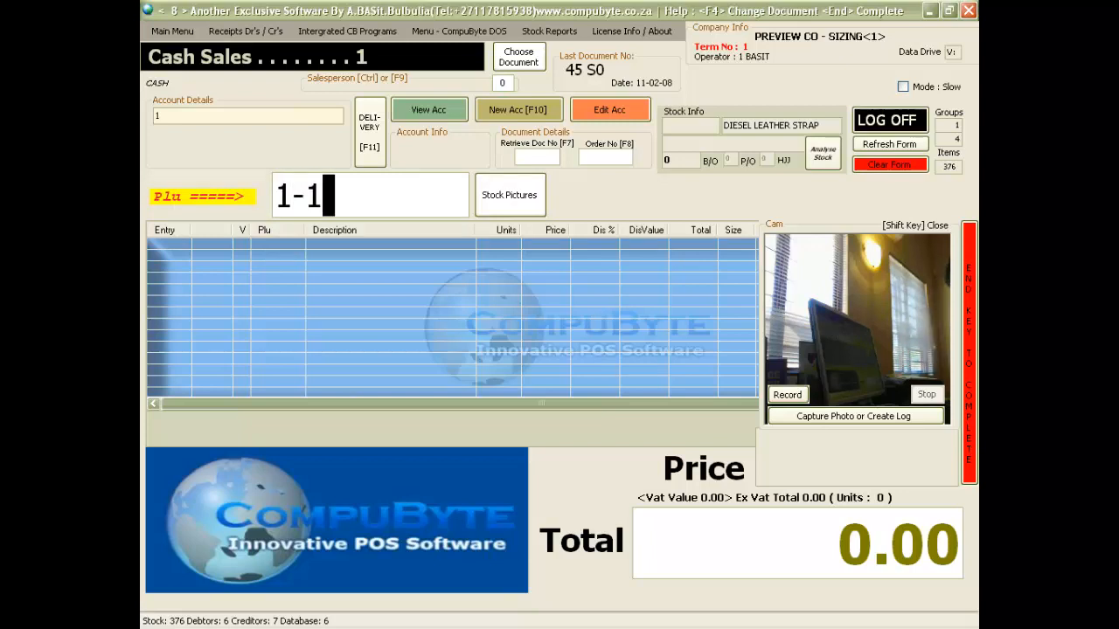
{"action": "type", "text": "/1"}
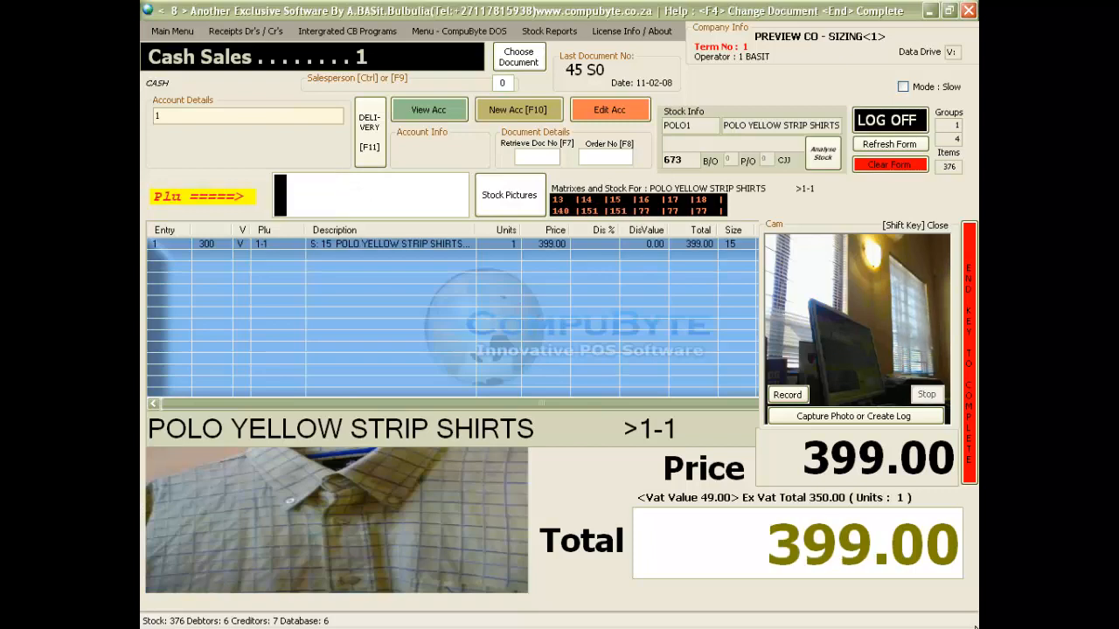
{"action": "mouse_move", "coordinate": [381, 552]}
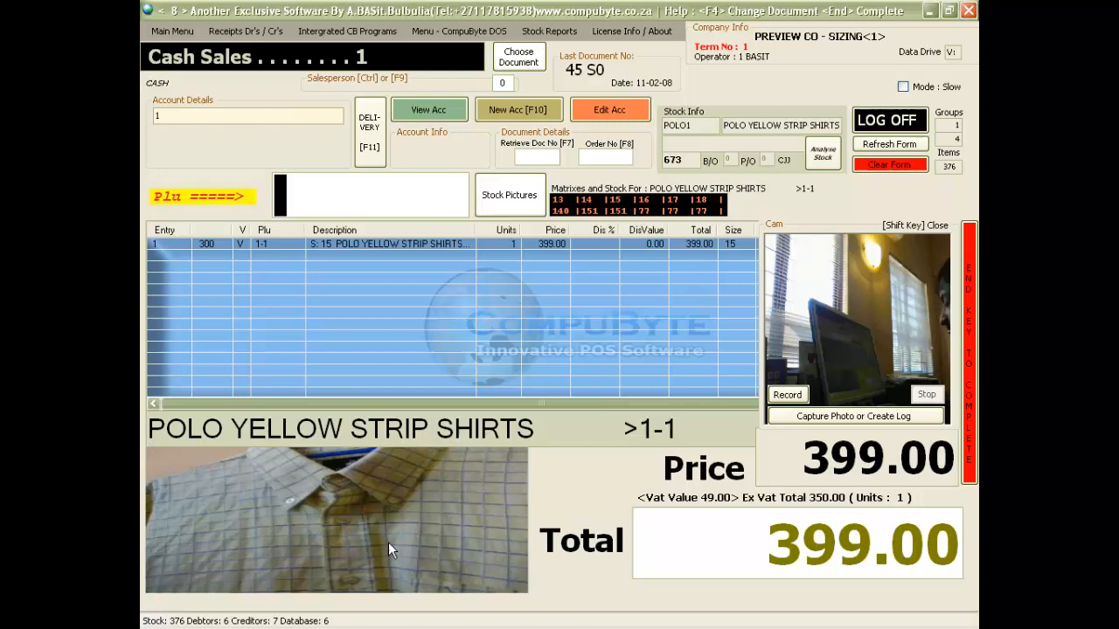
{"action": "type", "text": "3-1"}
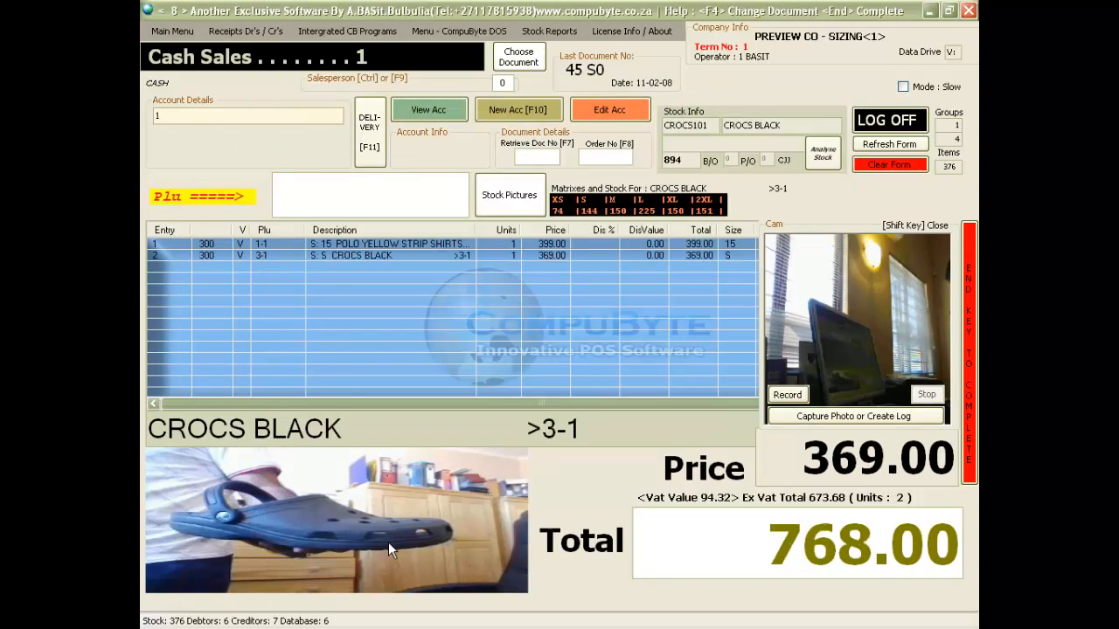
{"action": "key", "text": "End"}
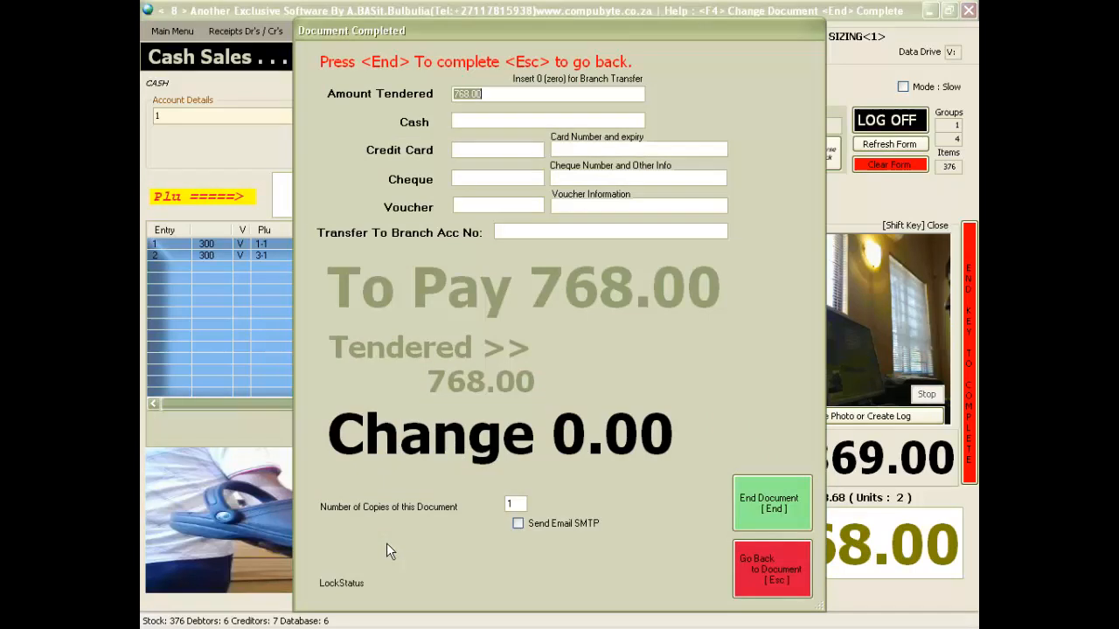
- Tender 800 cash against the 768.00 sale to complete it
{"action": "type", "text": "800"}
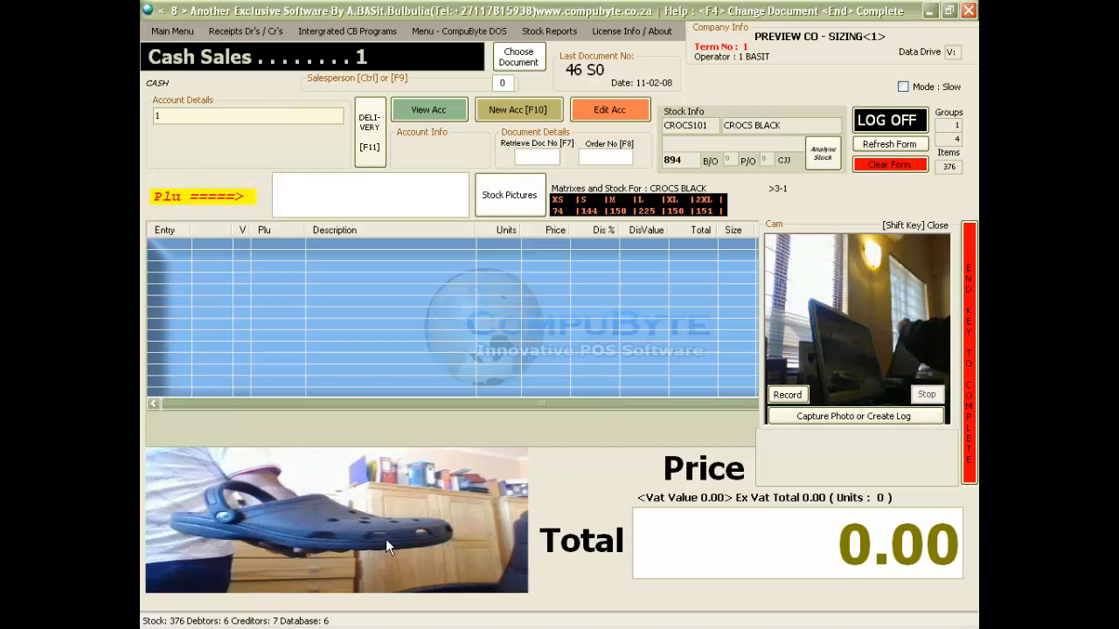
- Bring up the document type choices from the empty cash sale
{"action": "left_click", "coordinate": [280, 194]}
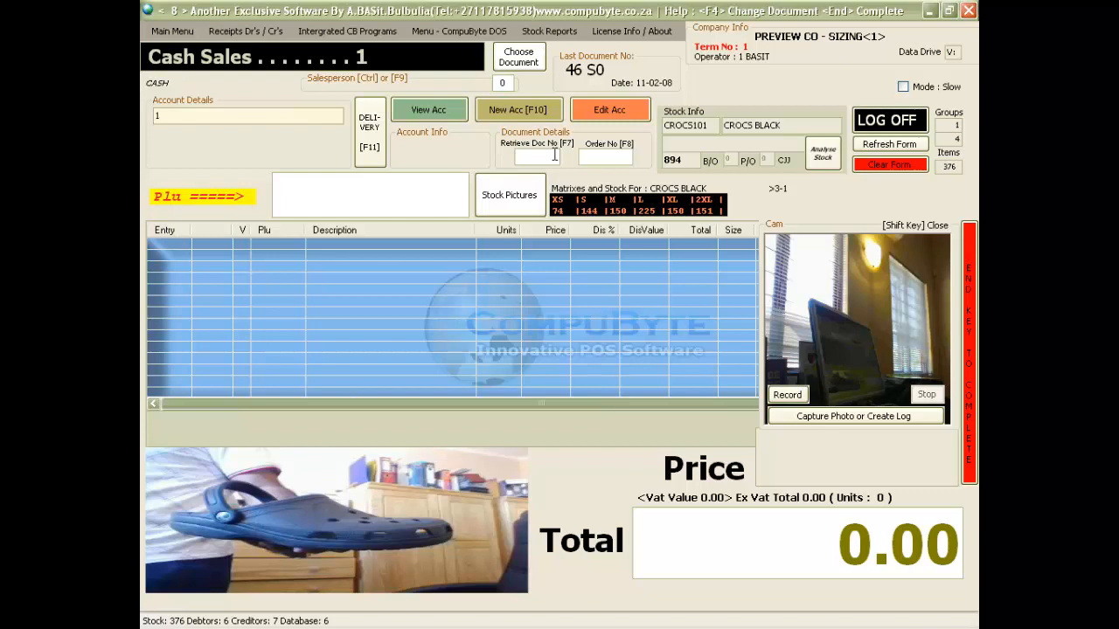
{"action": "left_click", "coordinate": [518, 56]}
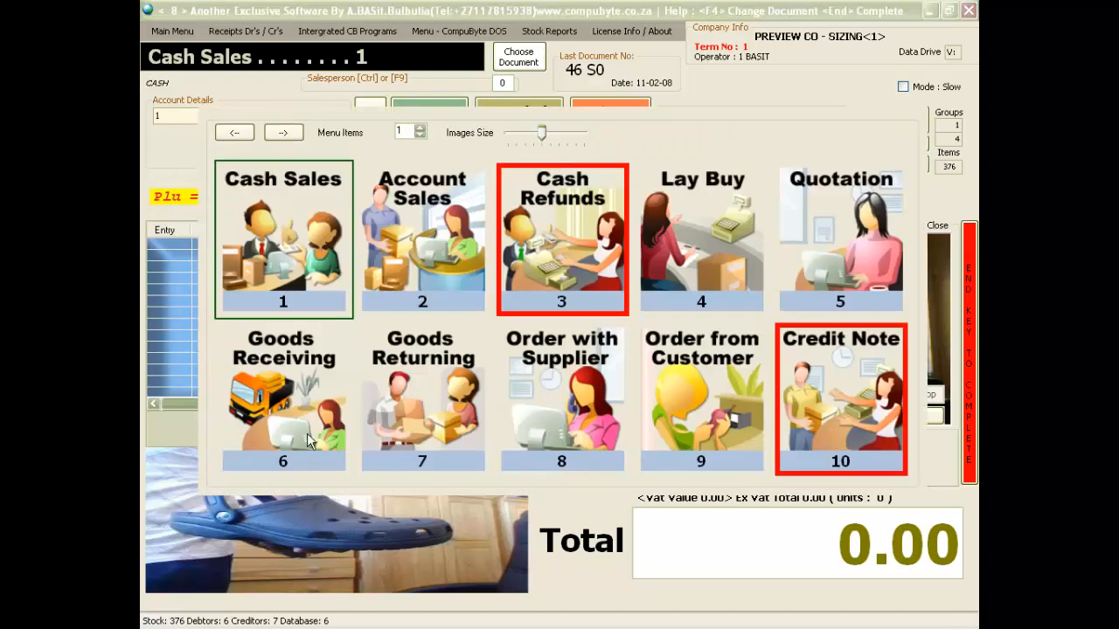
- Start Goods Receiving and retrieve document 25's items into a new receipt
{"action": "left_click", "coordinate": [283, 399]}
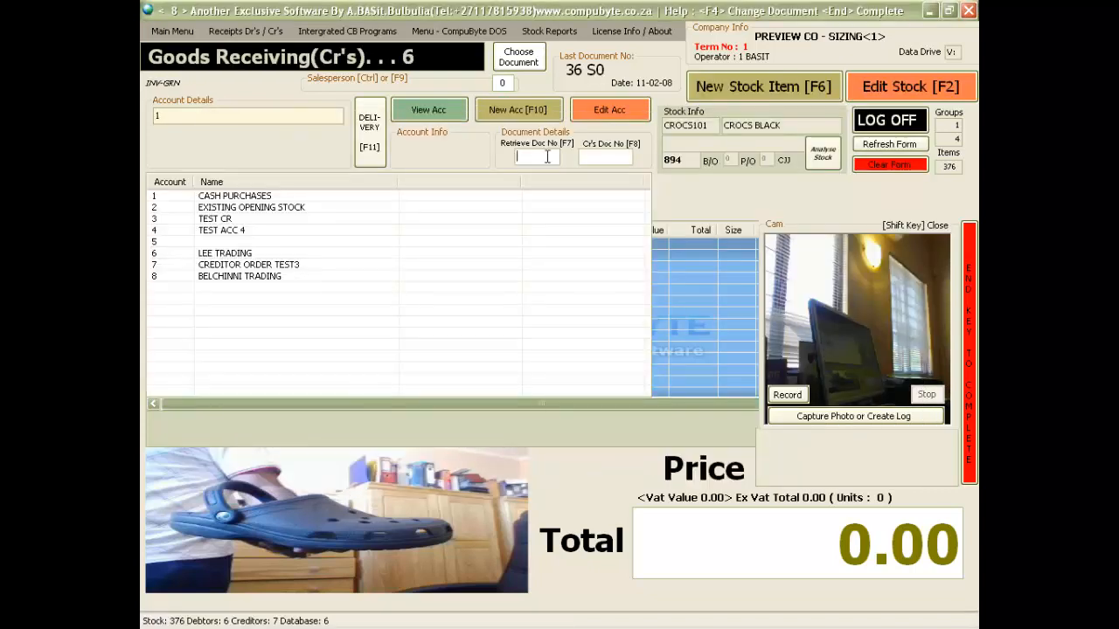
{"action": "type", "text": "25"}
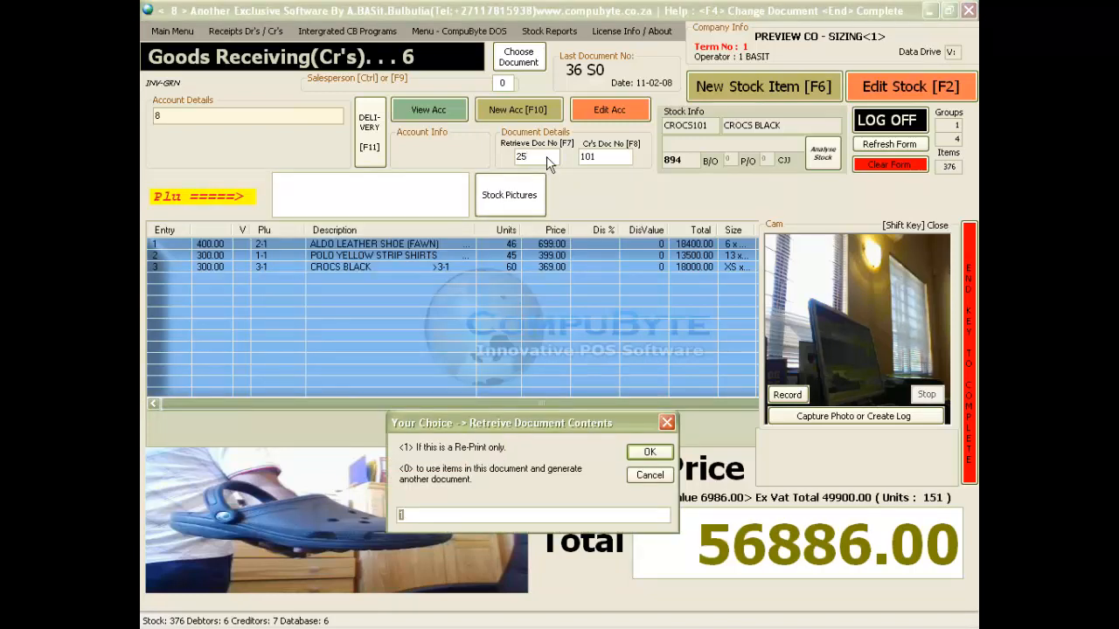
{"action": "left_click", "coordinate": [650, 451]}
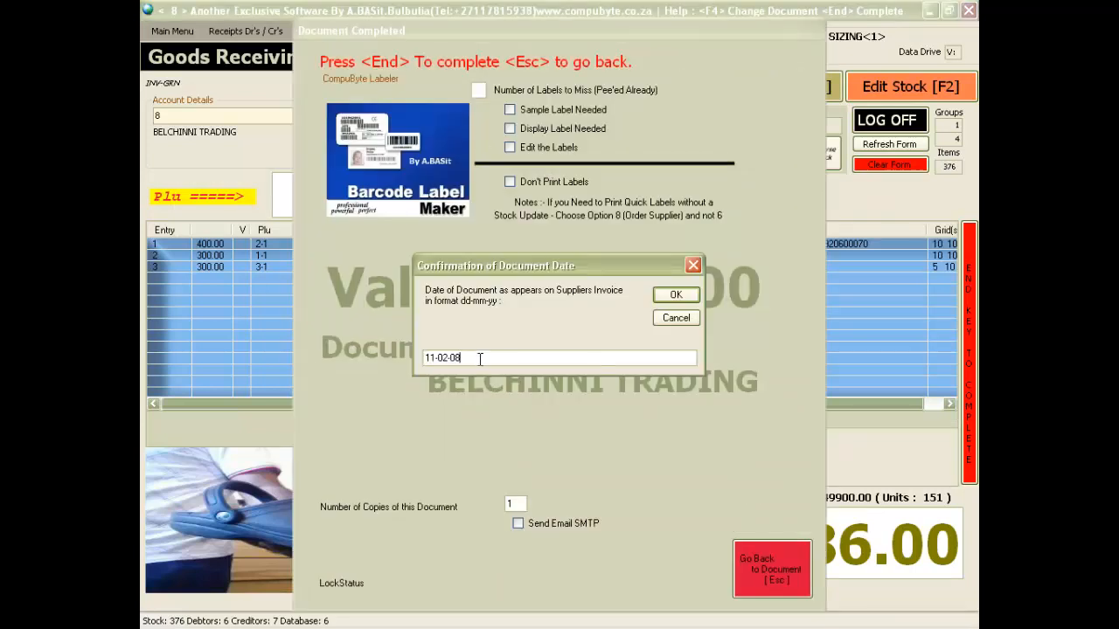
- Confirm the Belchinni invoice date, value and VAT so Barcode Label Maker launches
{"action": "left_click", "coordinate": [675, 293]}
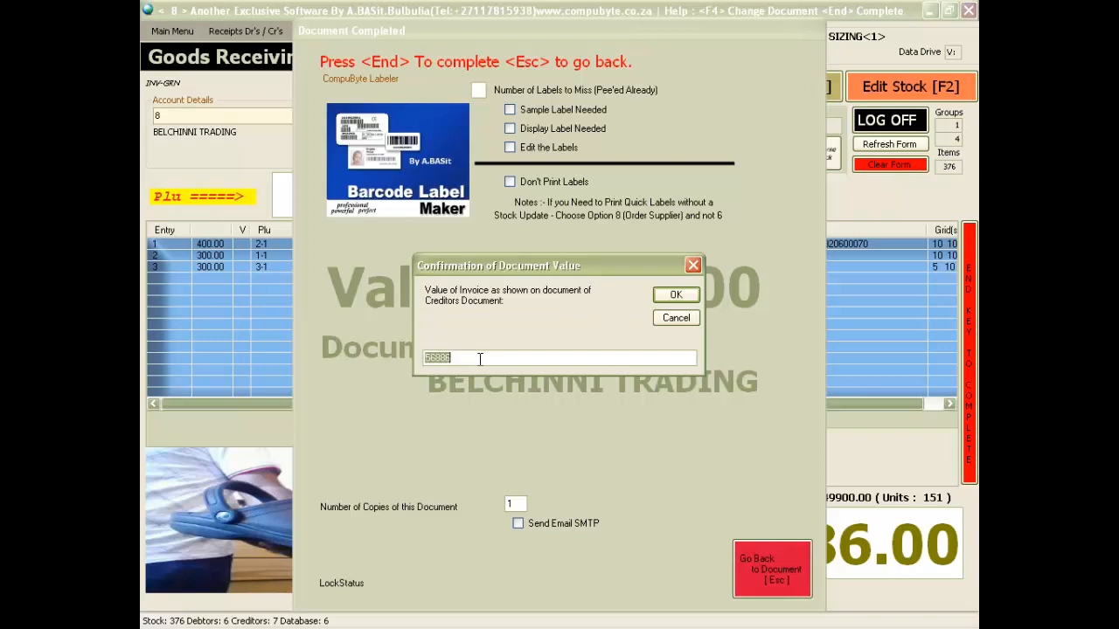
{"action": "left_click", "coordinate": [675, 294]}
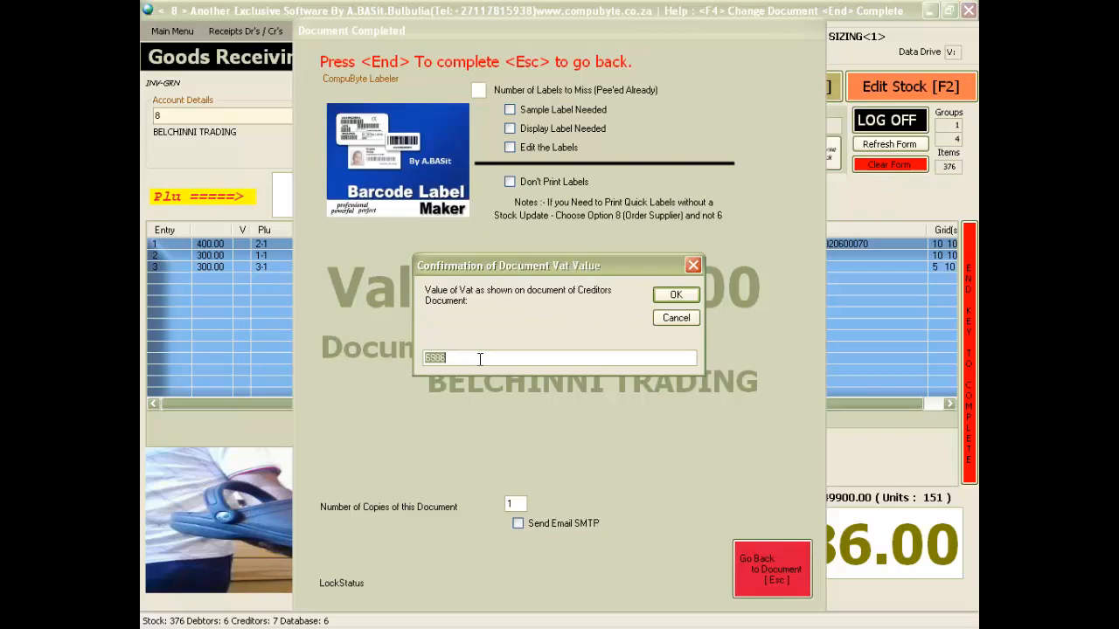
{"action": "left_click", "coordinate": [675, 293]}
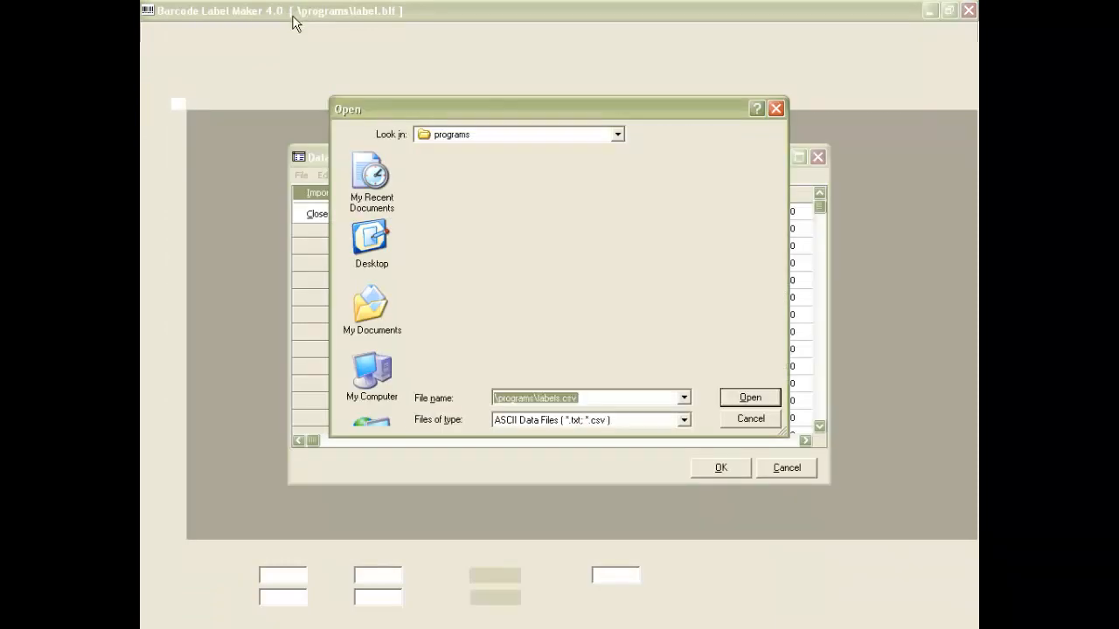
- Load the labels data file and print the leather shoe barcode labels
{"action": "left_click", "coordinate": [748, 399]}
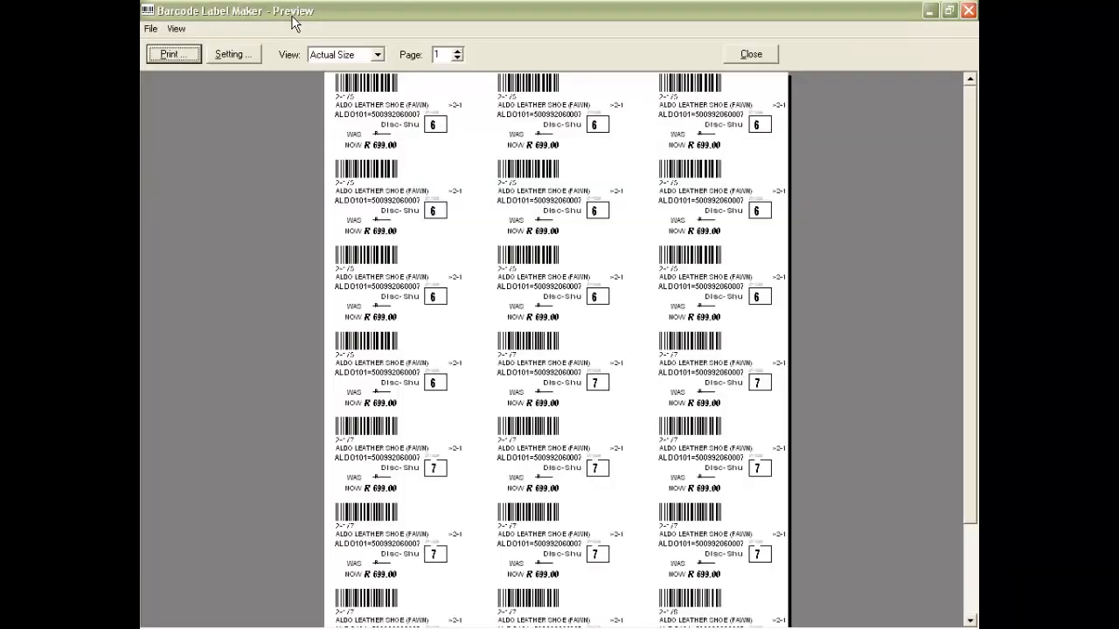
{"action": "mouse_move", "coordinate": [685, 376]}
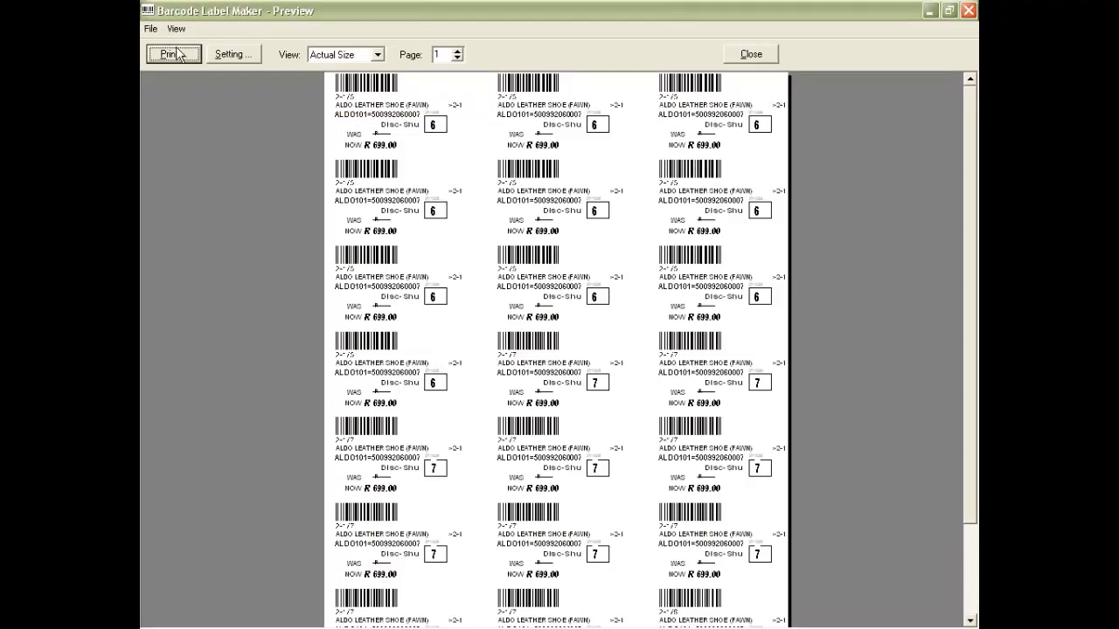
{"action": "left_click", "coordinate": [748, 53]}
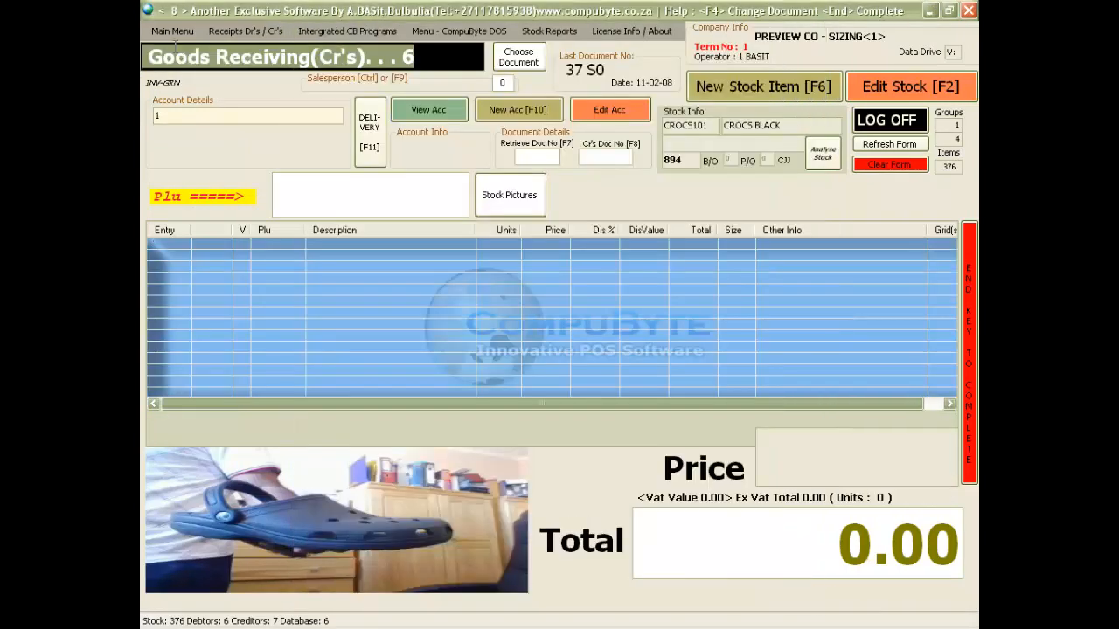
{"action": "mouse_move", "coordinate": [633, 218]}
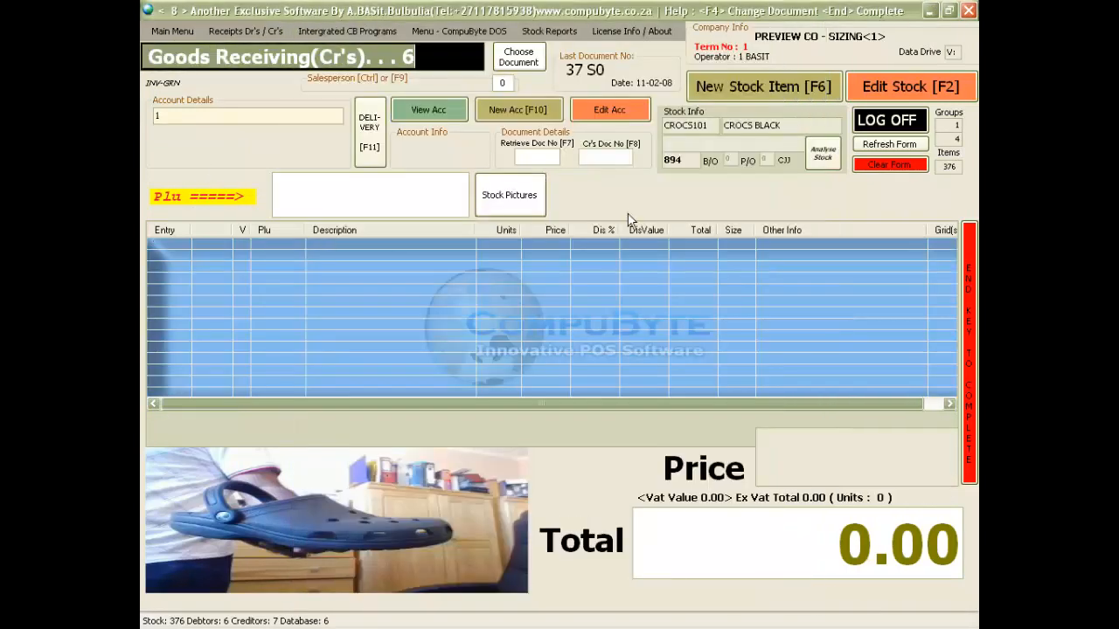
{"action": "mouse_move", "coordinate": [654, 213]}
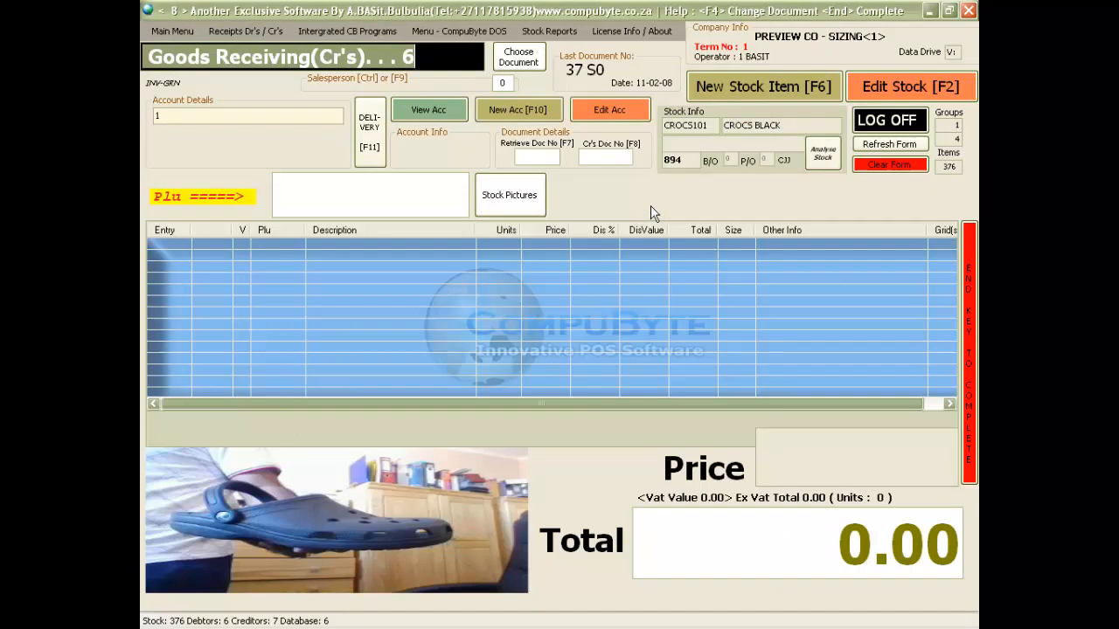
{"action": "mouse_move", "coordinate": [622, 212]}
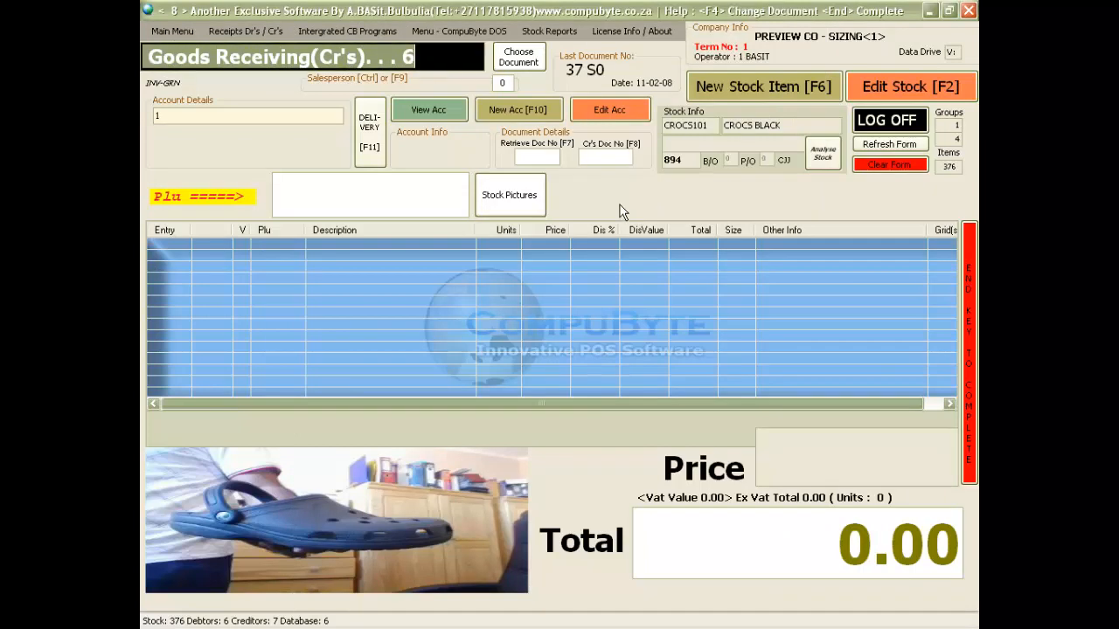
{"action": "mouse_move", "coordinate": [610, 201]}
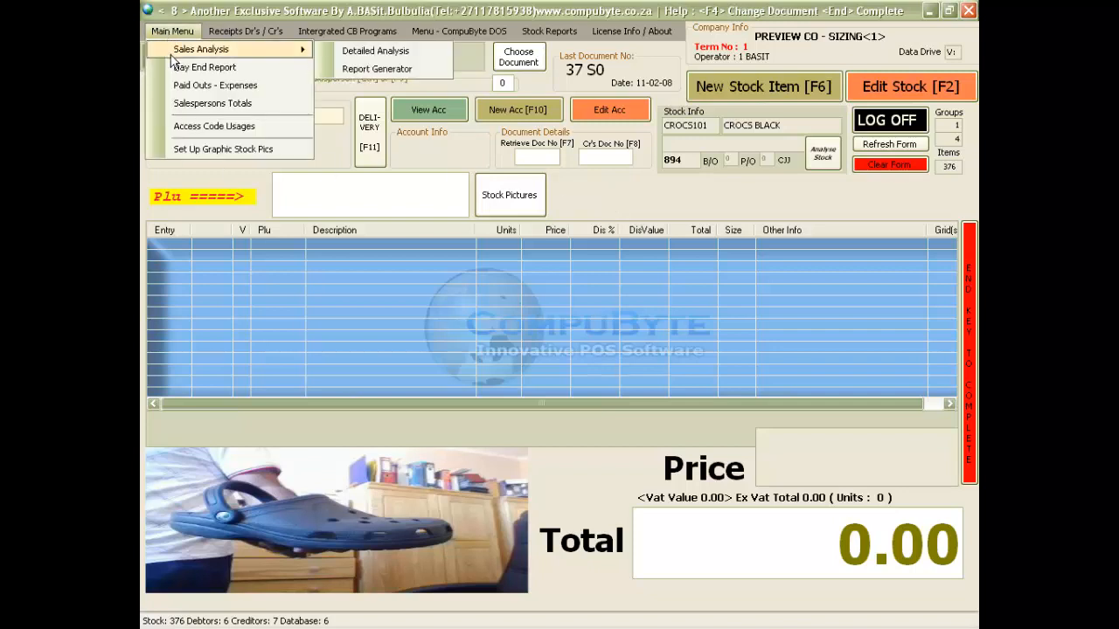
{"action": "mouse_move", "coordinate": [374, 51]}
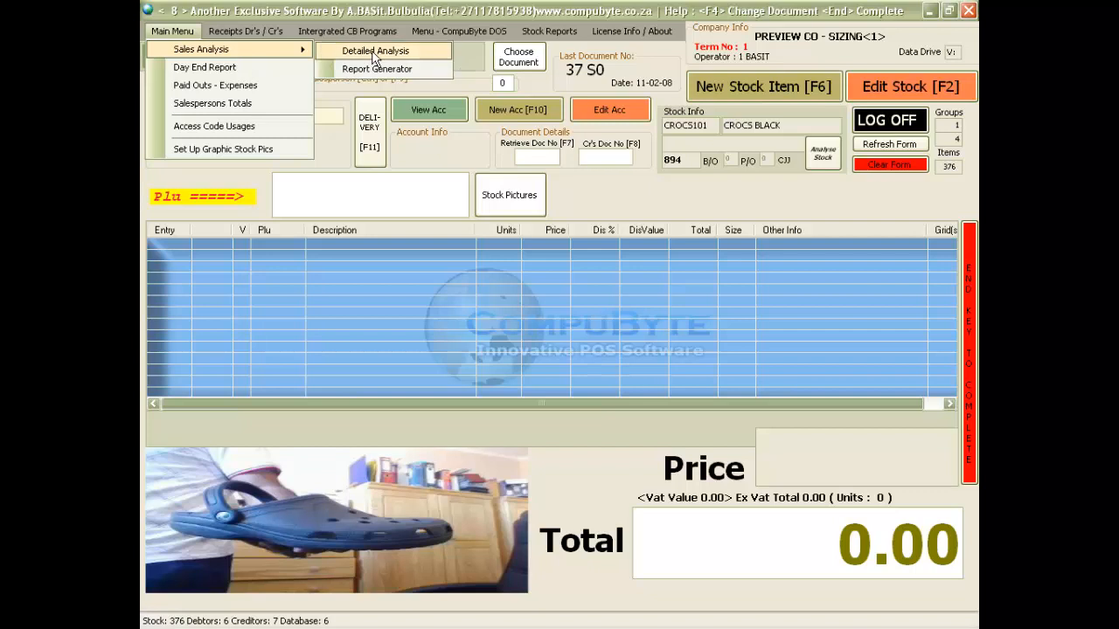
- Run Detailed Analysis and accept the report date to load transactions
{"action": "left_click", "coordinate": [372, 51]}
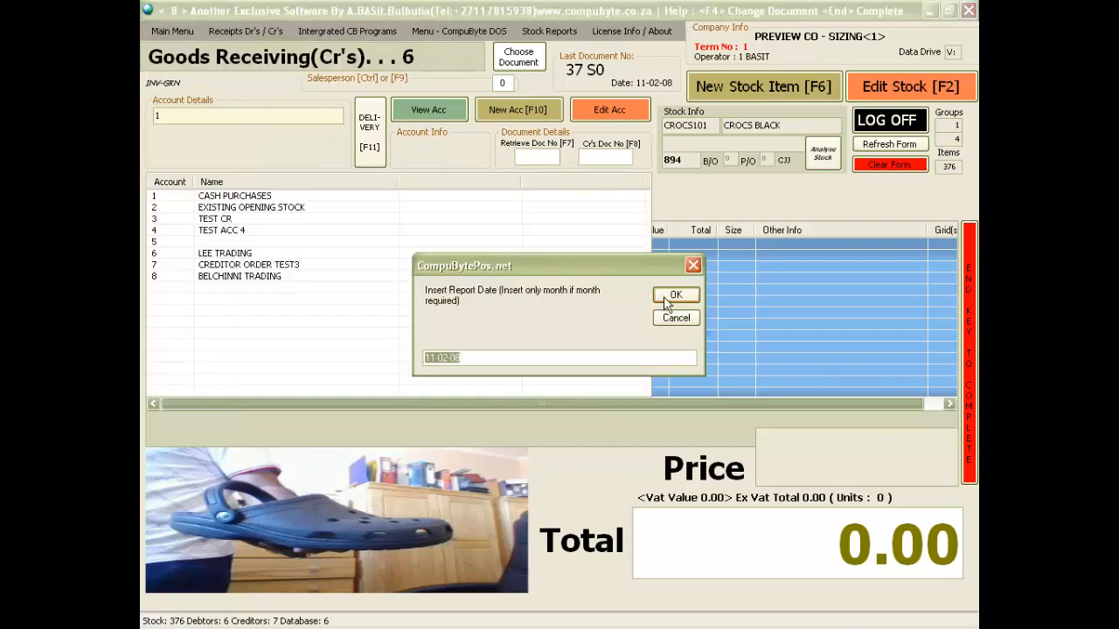
{"action": "left_click", "coordinate": [675, 294]}
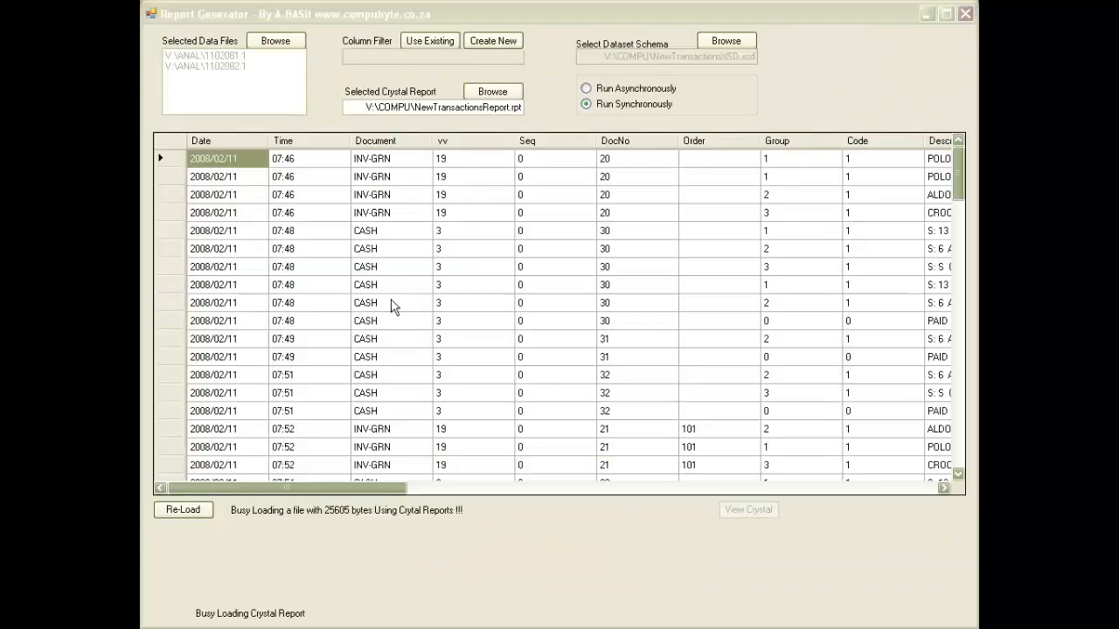
{"action": "mouse_move", "coordinate": [161, 150]}
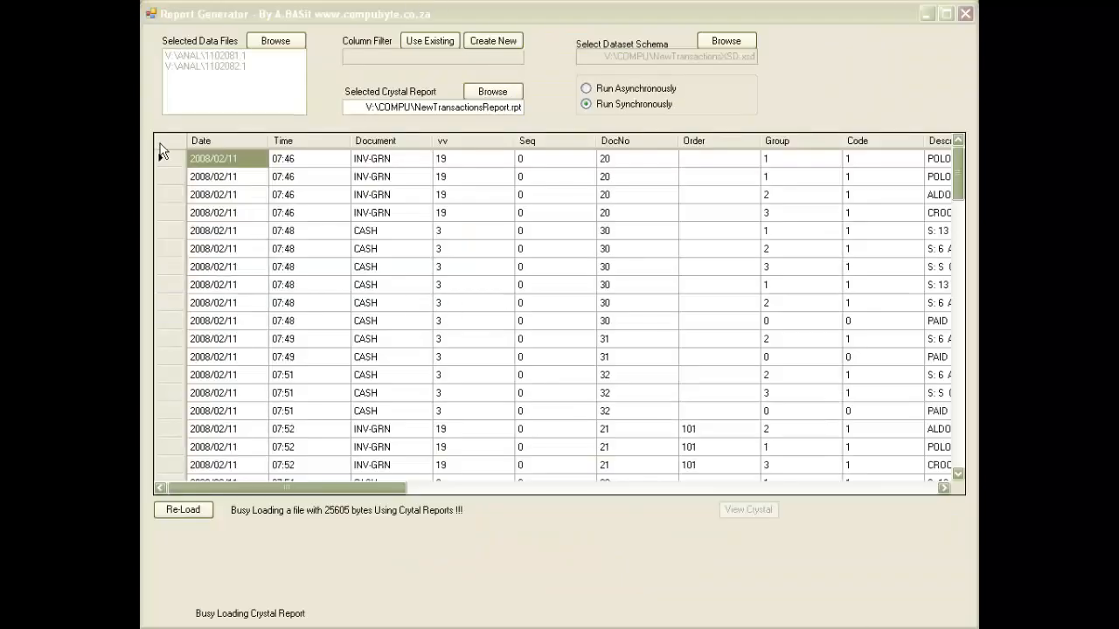
{"action": "mouse_move", "coordinate": [402, 176]}
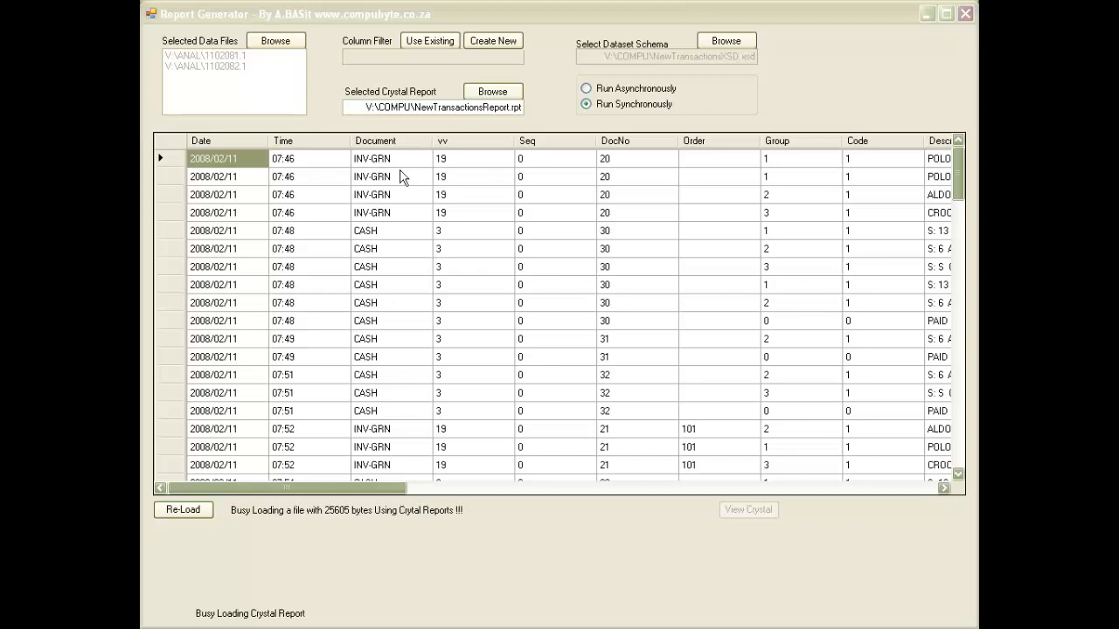
{"action": "mouse_move", "coordinate": [378, 304]}
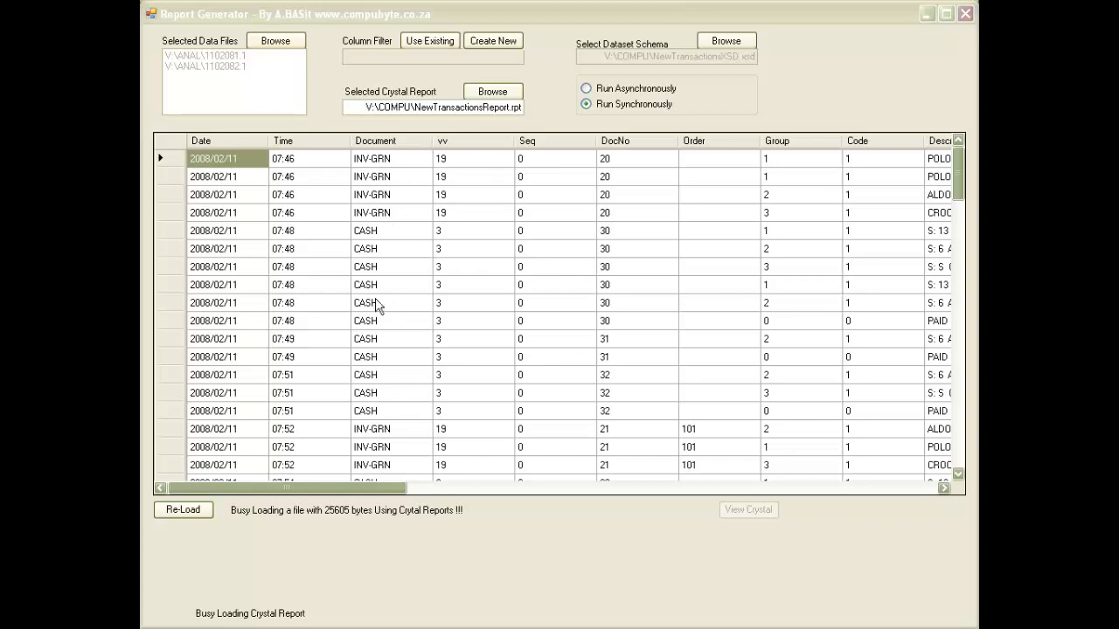
{"action": "mouse_move", "coordinate": [902, 294]}
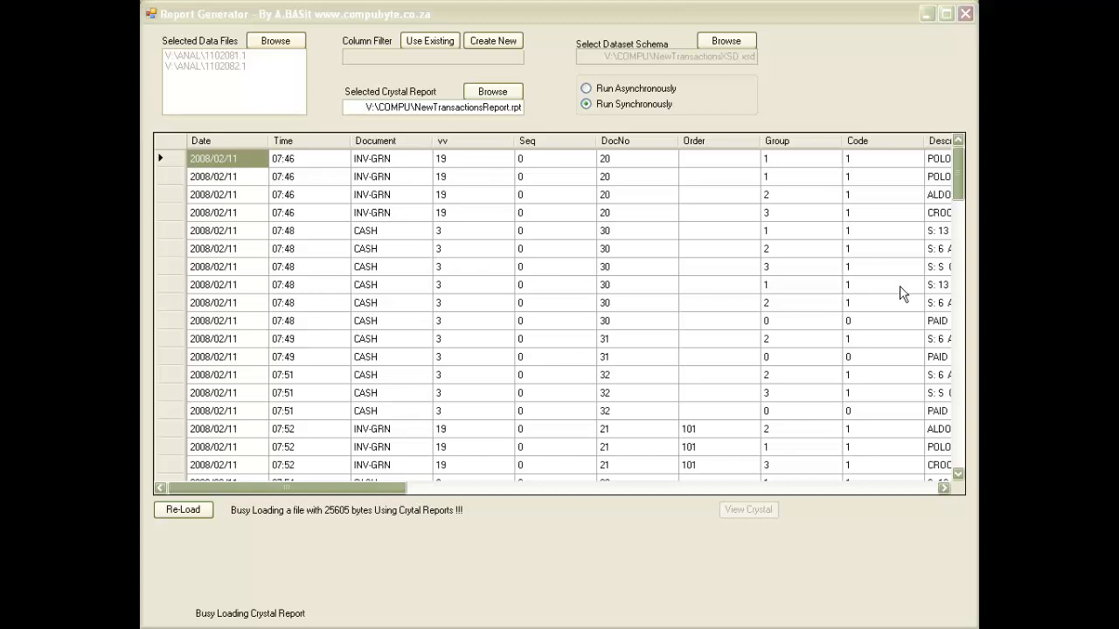
- Scroll the loaded grid right to check the Cost and Sold columns
{"action": "scroll", "scroll_direction": "right", "scroll_amount": 3}
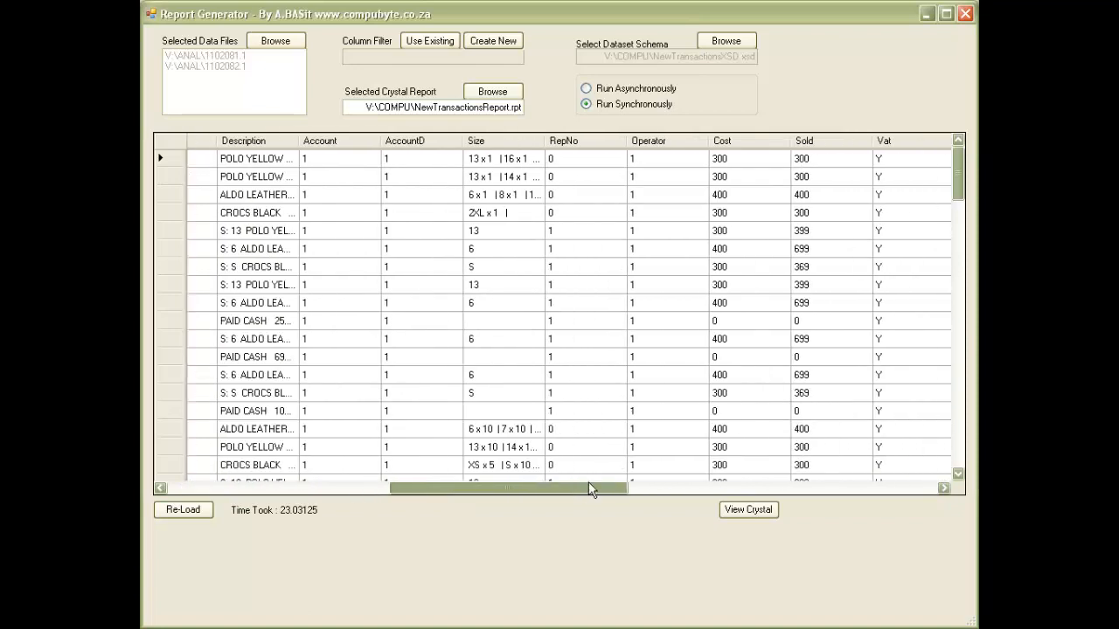
{"action": "mouse_move", "coordinate": [748, 510]}
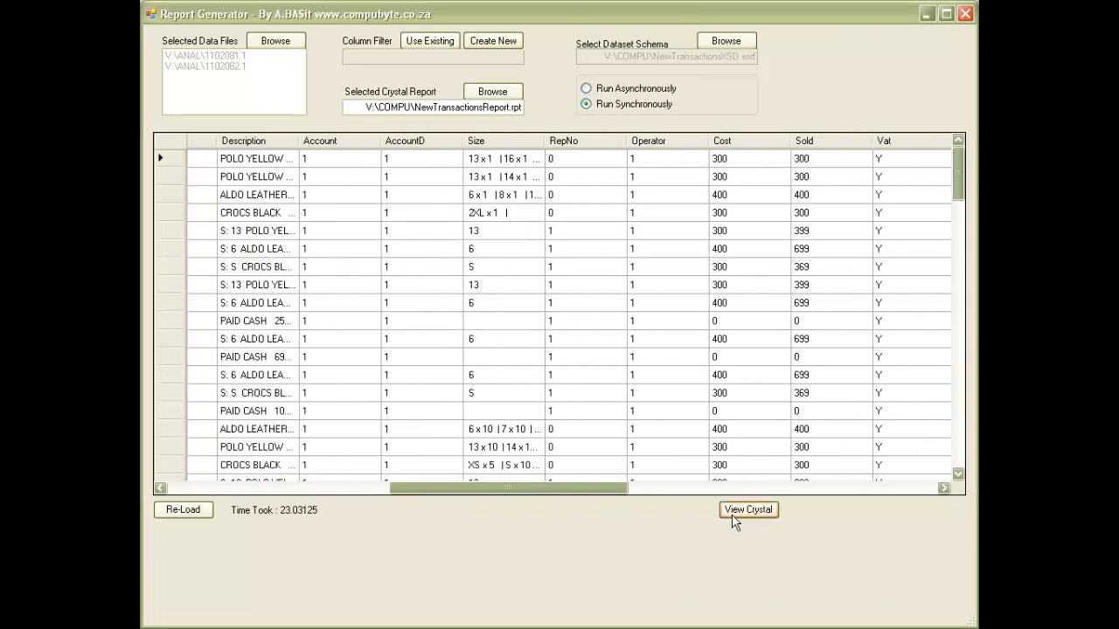
- View the Crystal Transaction Report and jump to its last page, the Top 50 Profit Cash list
{"action": "left_click", "coordinate": [748, 510]}
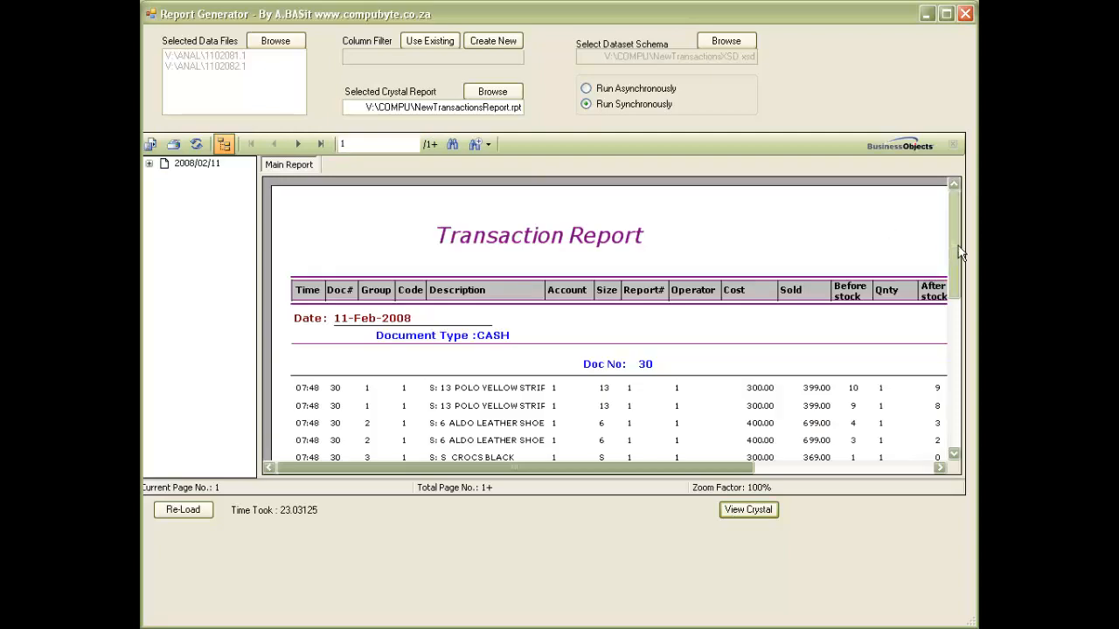
{"action": "scroll", "scroll_direction": "down", "scroll_amount": 3}
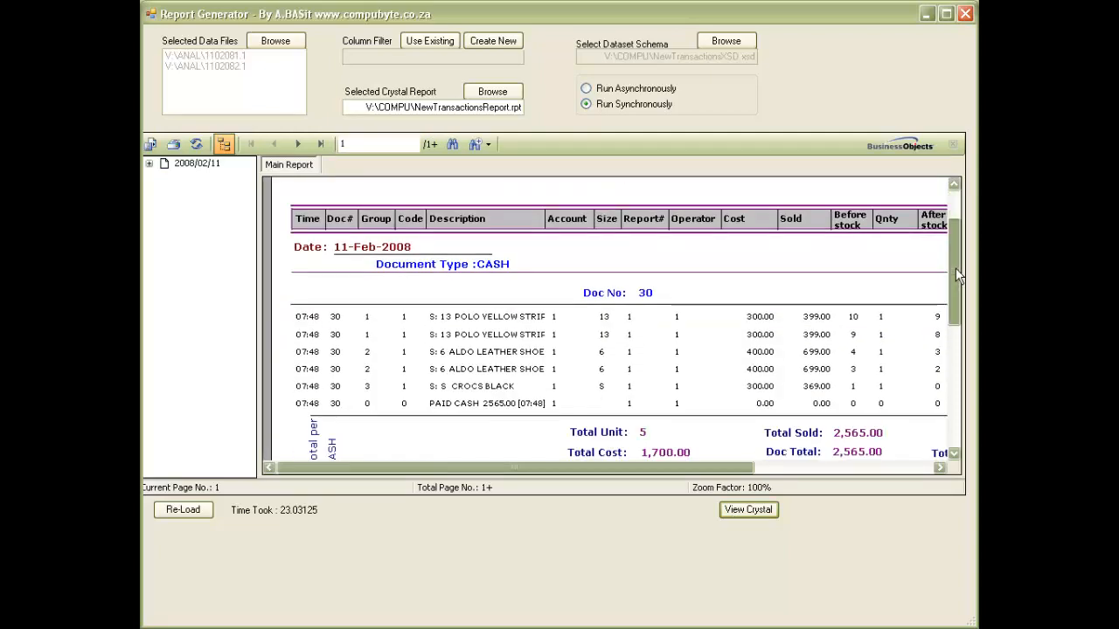
{"action": "scroll", "scroll_direction": "down", "scroll_amount": 3}
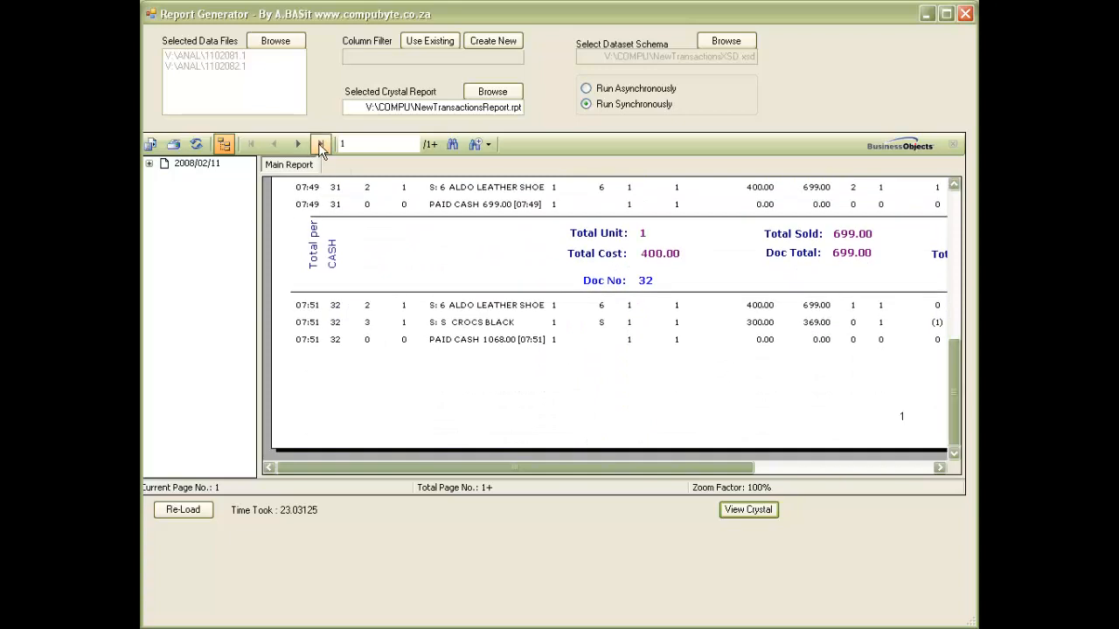
{"action": "left_click", "coordinate": [320, 143]}
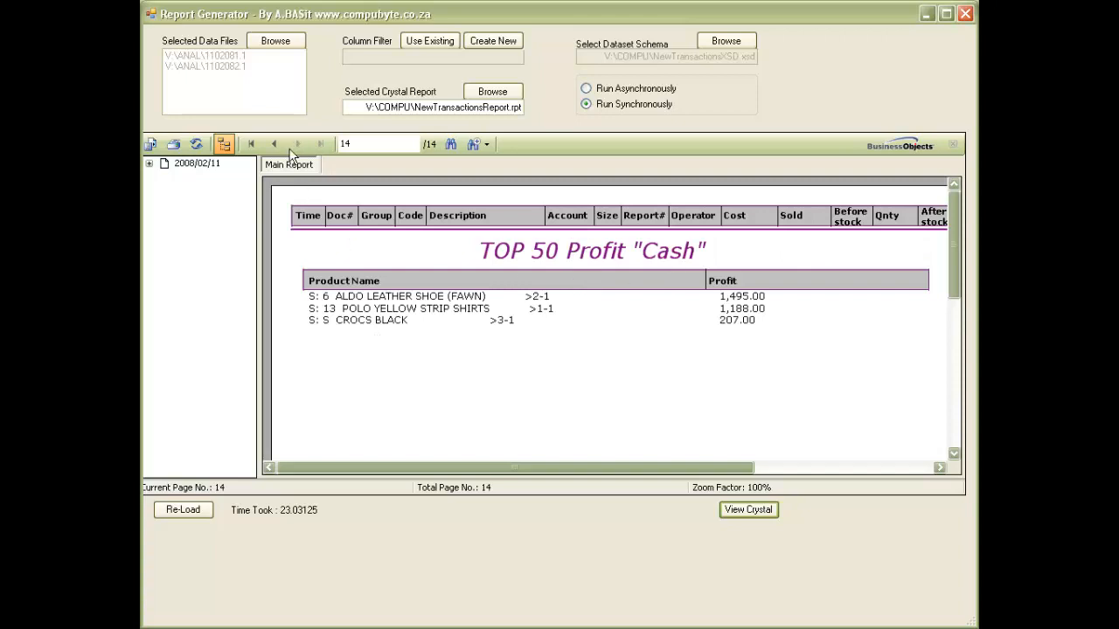
- Page back to the per-day items sold and profit charts
{"action": "left_click", "coordinate": [273, 144]}
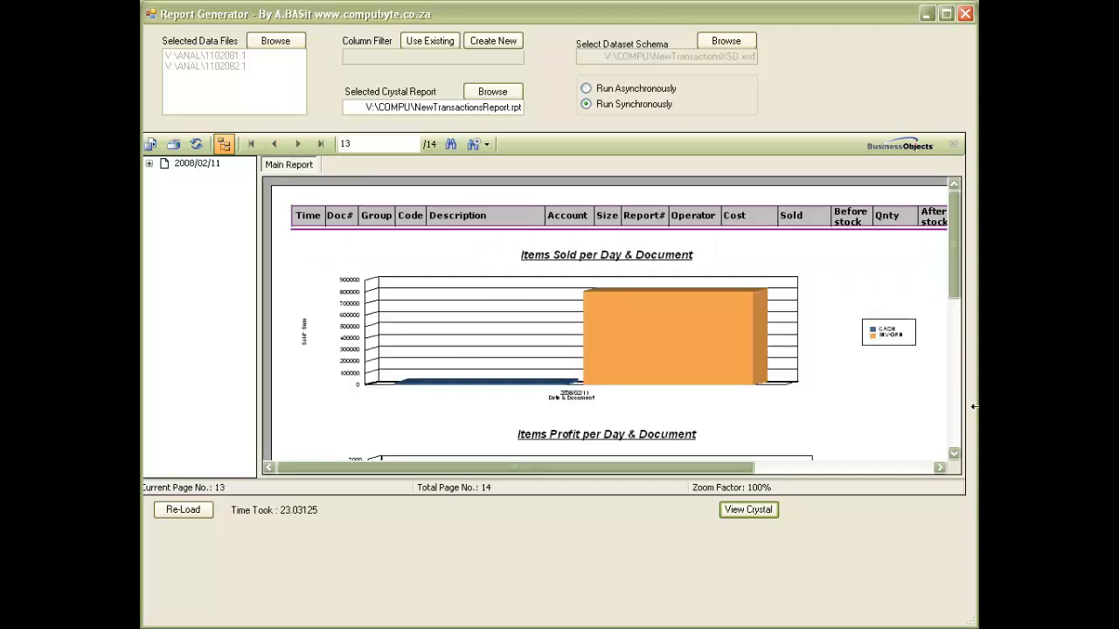
{"action": "scroll", "scroll_direction": "down", "scroll_amount": 3}
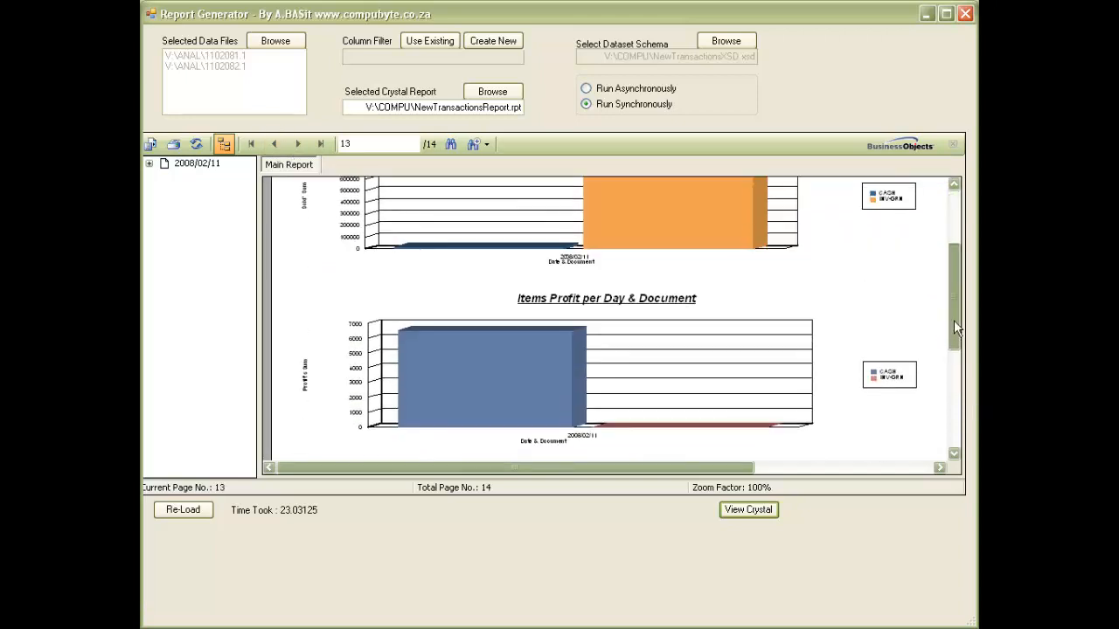
{"action": "scroll", "scroll_direction": "down", "scroll_amount": 3}
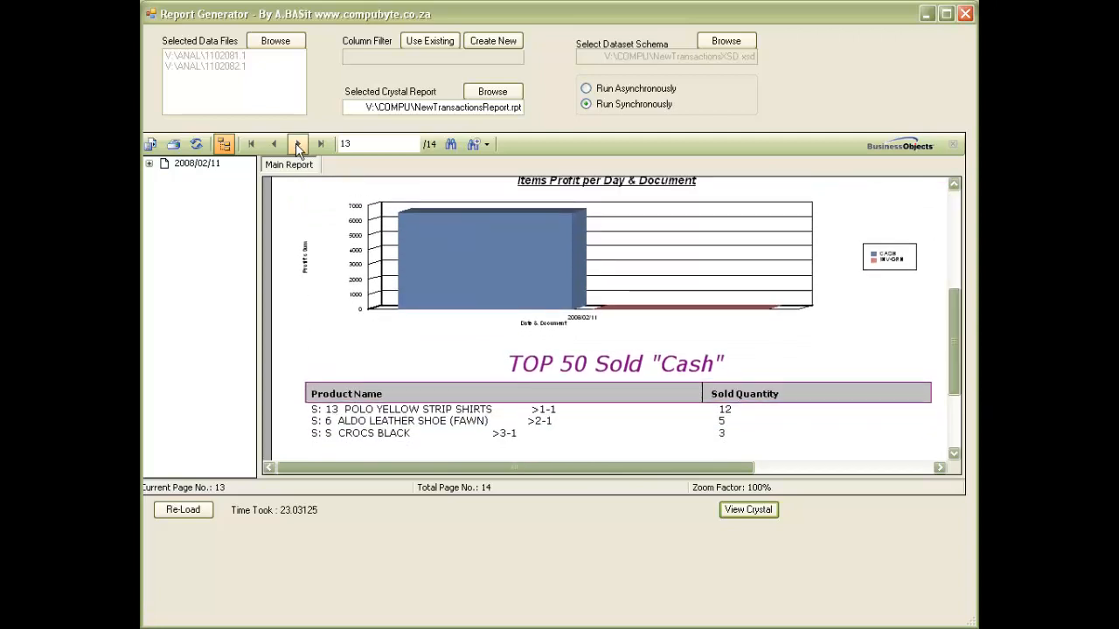
- Page back to the Top 50 Sold Cash and summary totals with cash profit 6,523.00
{"action": "left_click", "coordinate": [297, 143]}
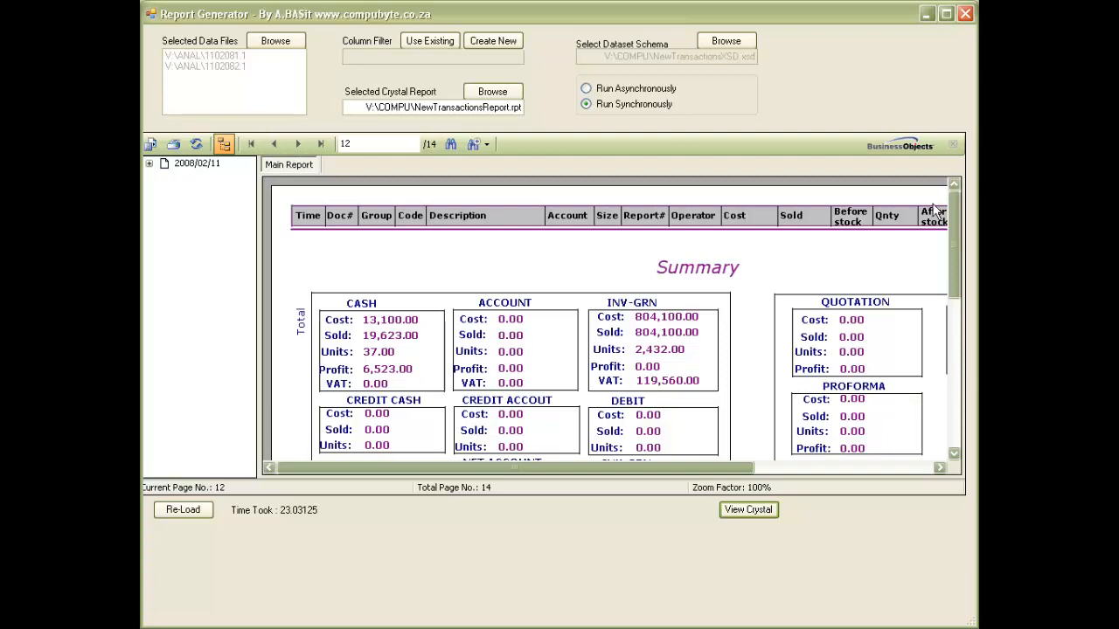
{"action": "scroll", "scroll_direction": "down", "scroll_amount": 3}
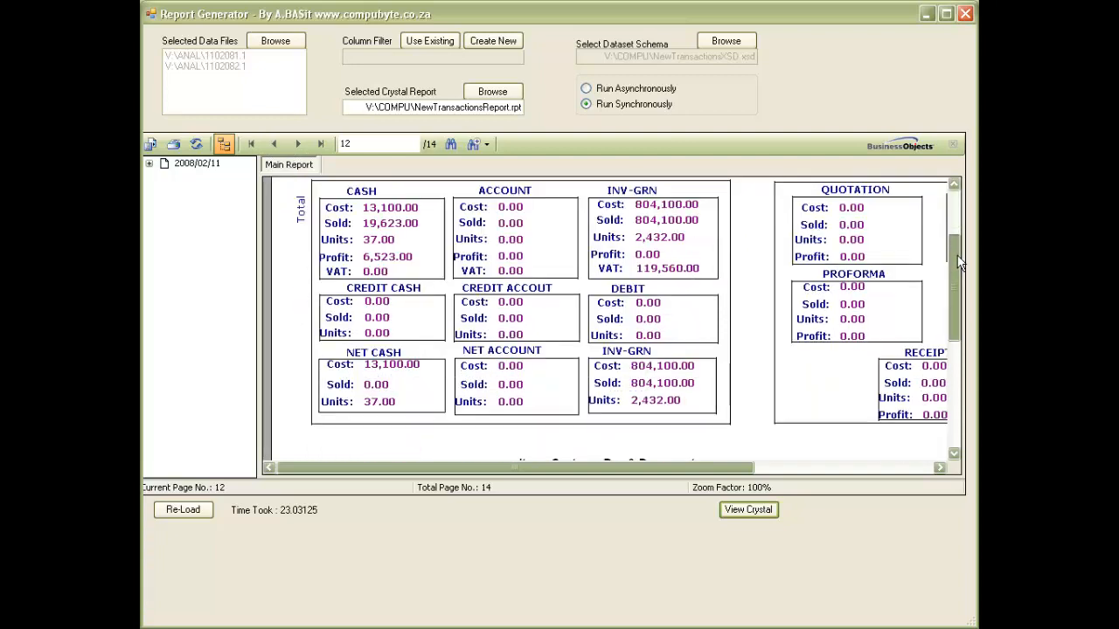
{"action": "scroll", "scroll_direction": "down", "scroll_amount": 3}
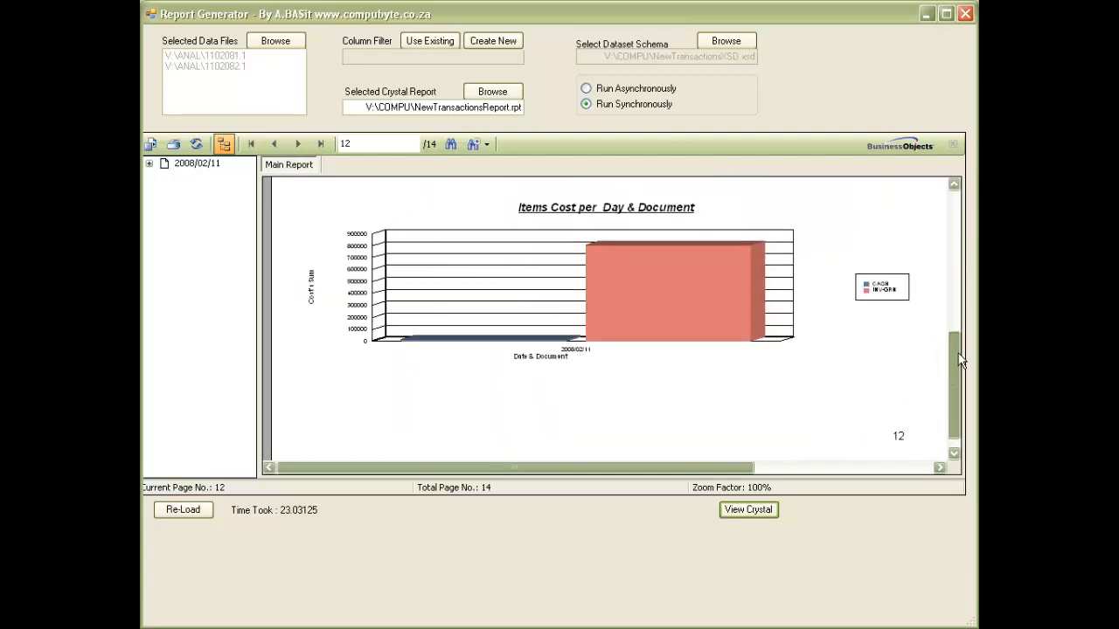